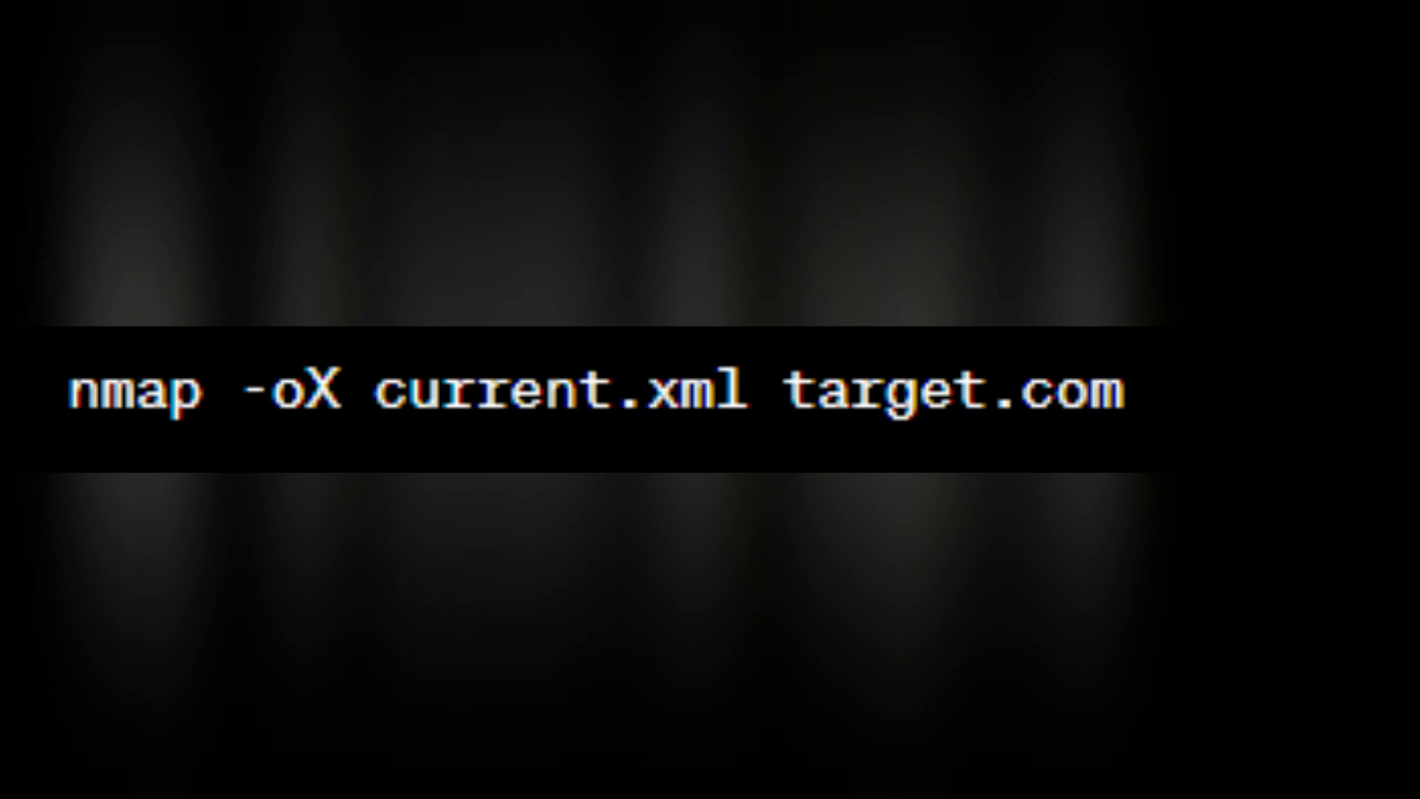
type("ndiff baseline.xml current.xml")
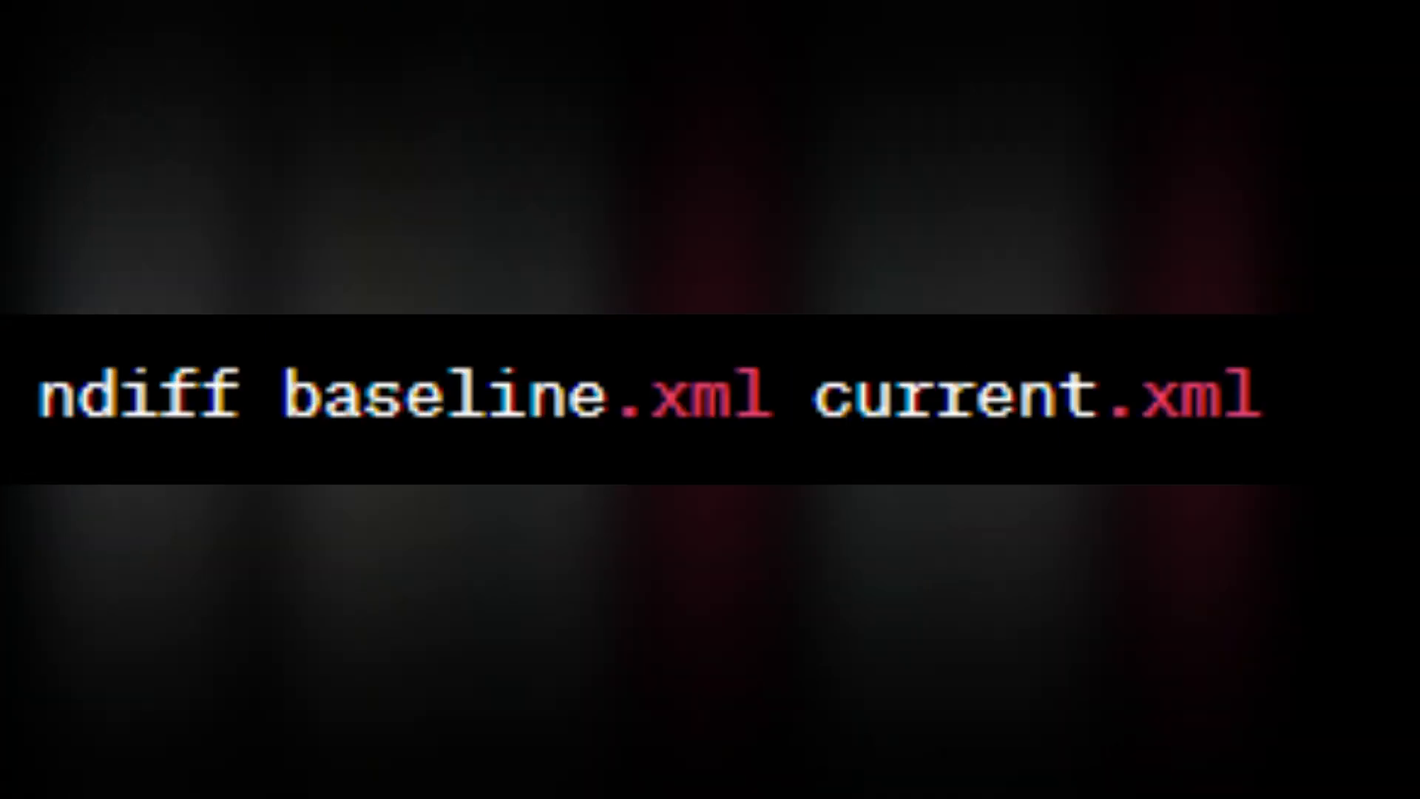